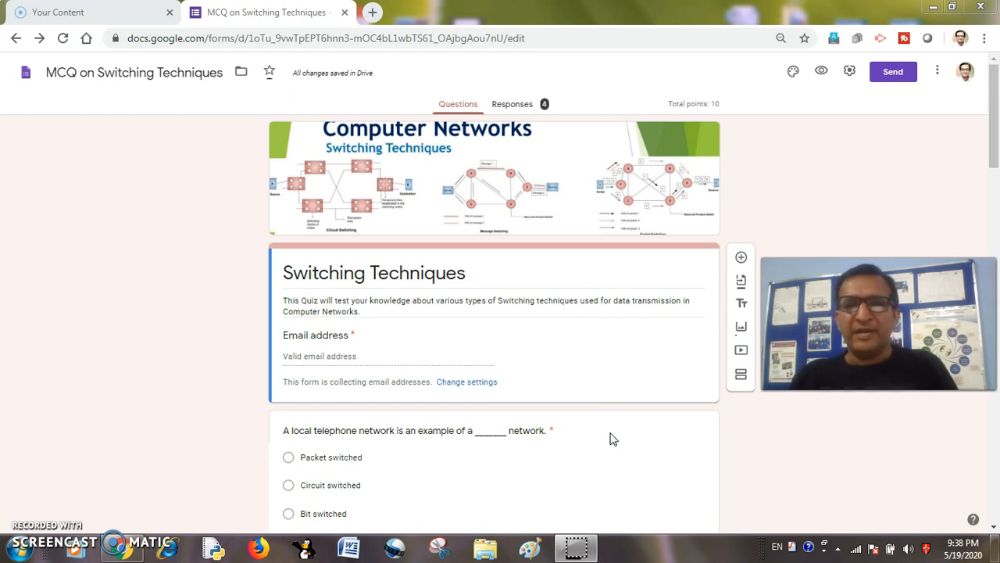
mouse_move(228, 260)
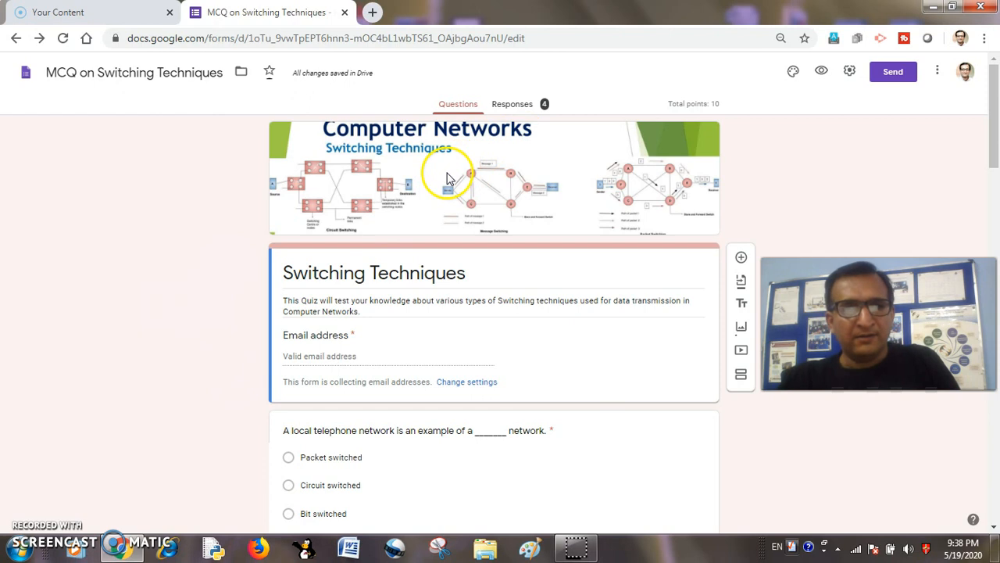
Copy a shortened forms.gle sharing link for the quiz from the Send dialog.
scroll("down", 3)
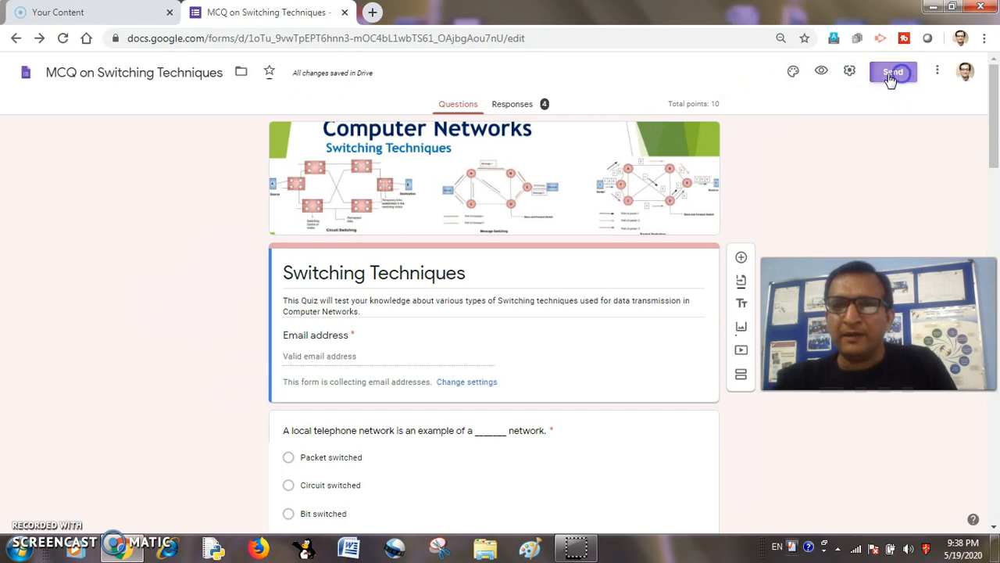
left_click(893, 71)
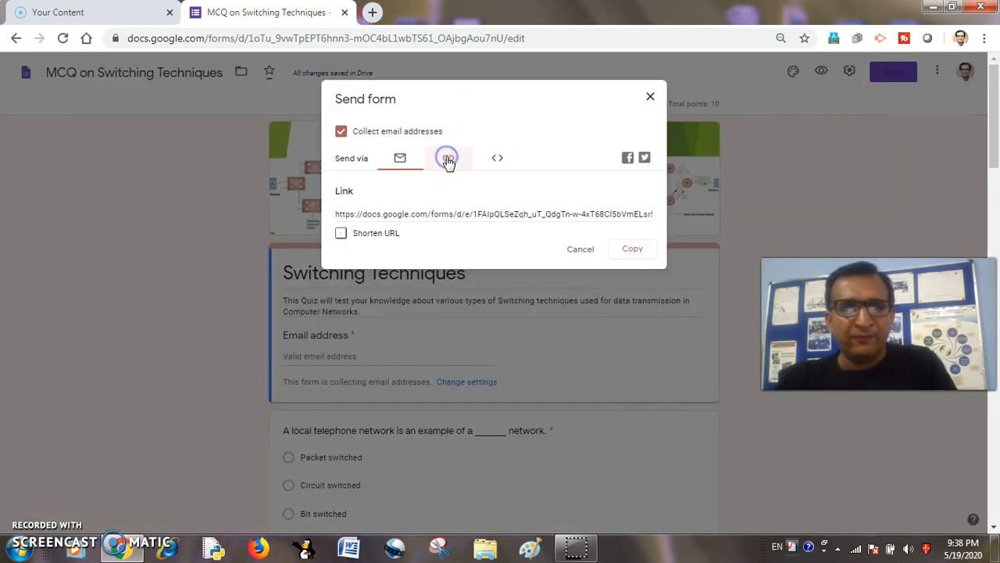
left_click(340, 233)
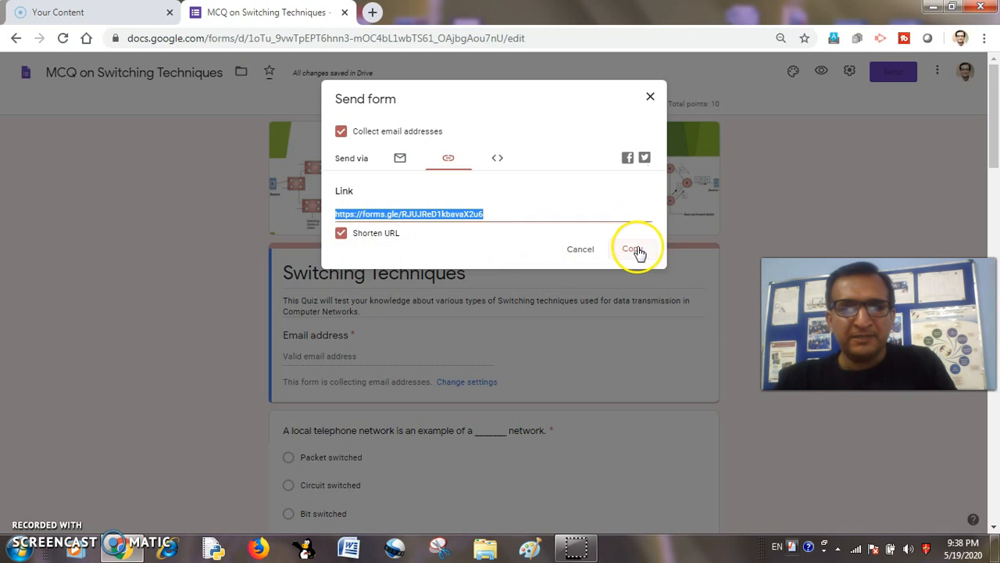
left_click(633, 249)
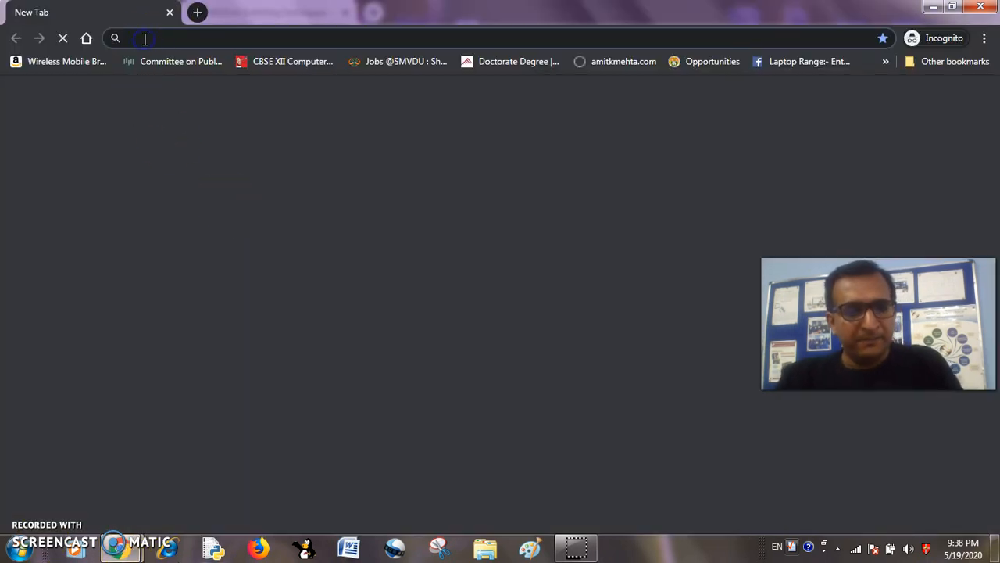
Load forms.gle/RJUJReD1kbavaX2u6 in the incognito window's address bar.
type("forms.gle/RJUJReD1kbavaX2u6")
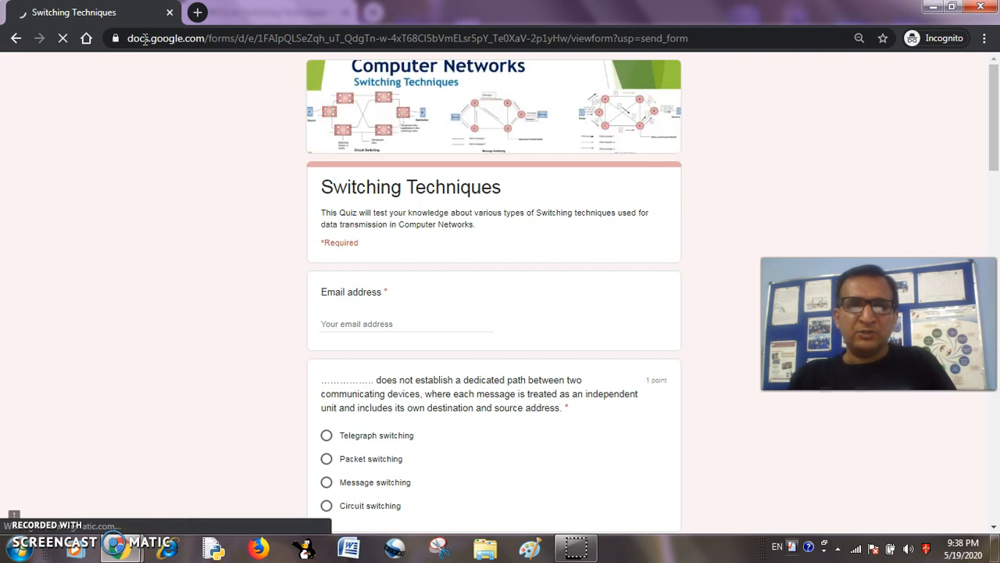
Enter the suggested email and choose an answer for each question, ending with 'Store and wait'.
left_click(360, 323)
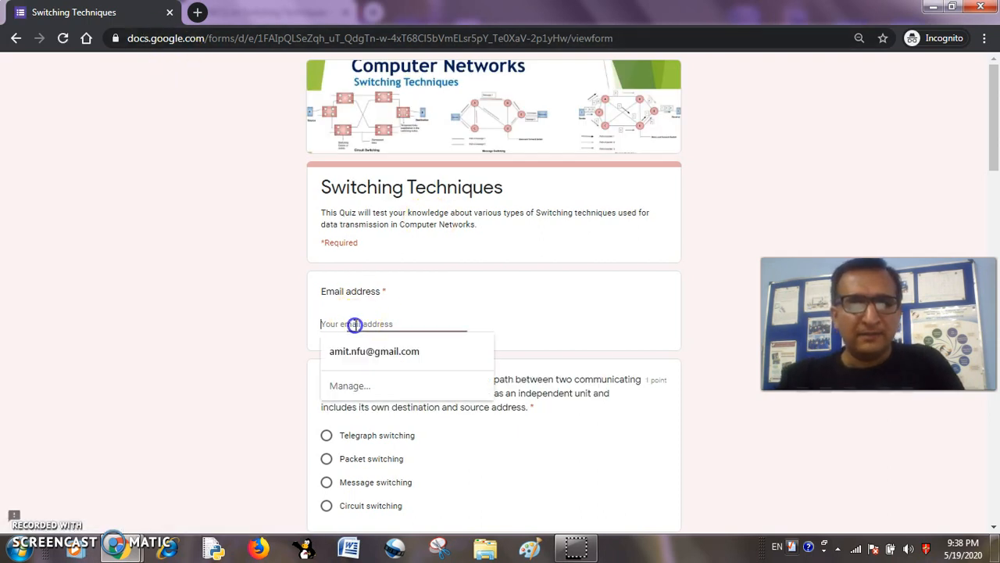
left_click(373, 350)
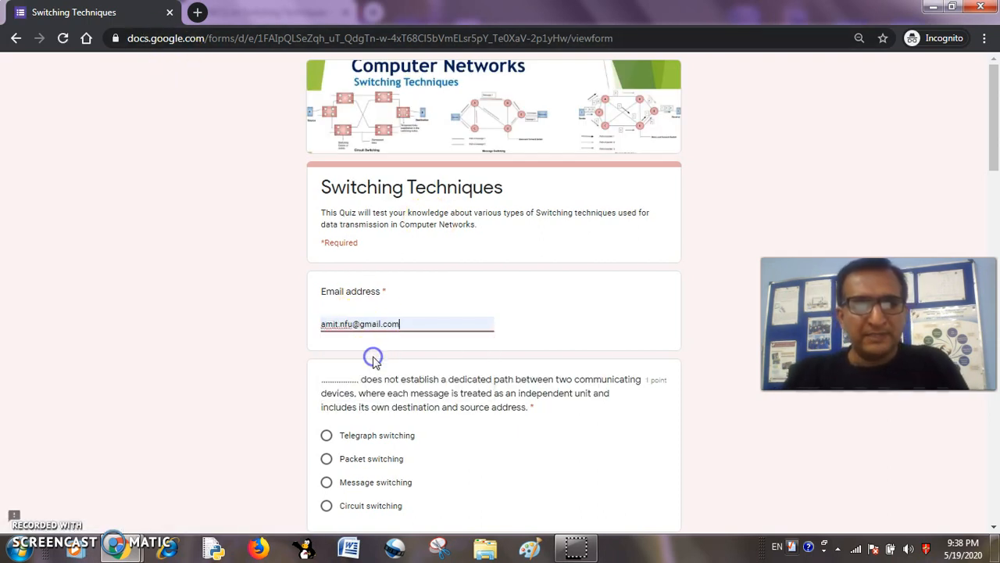
left_click(325, 384)
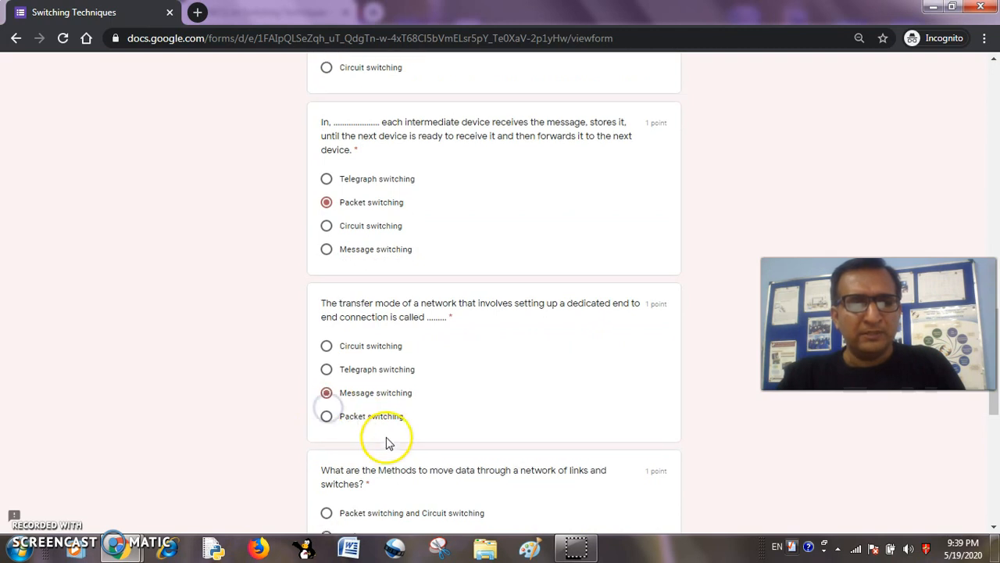
scroll("down", 3)
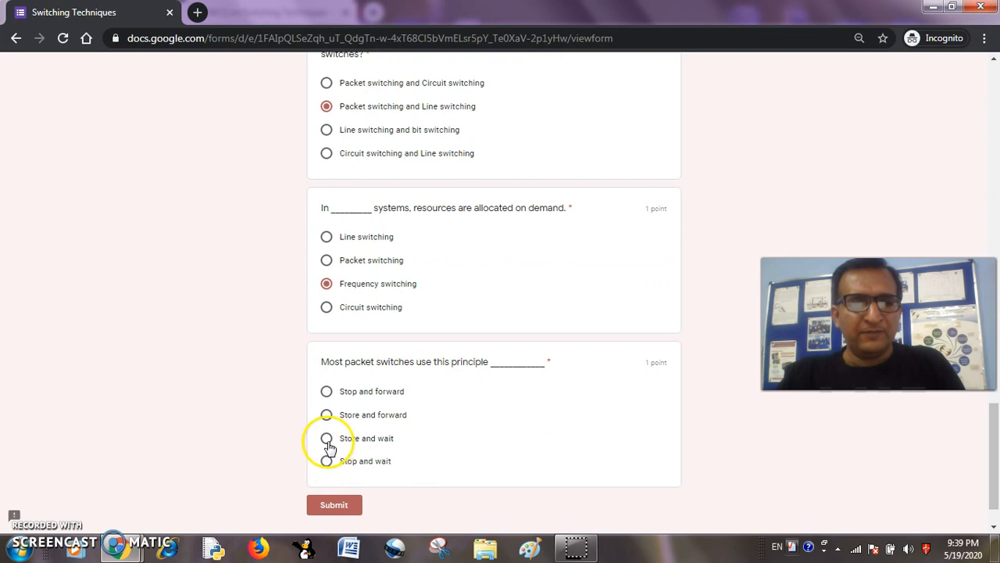
left_click(325, 438)
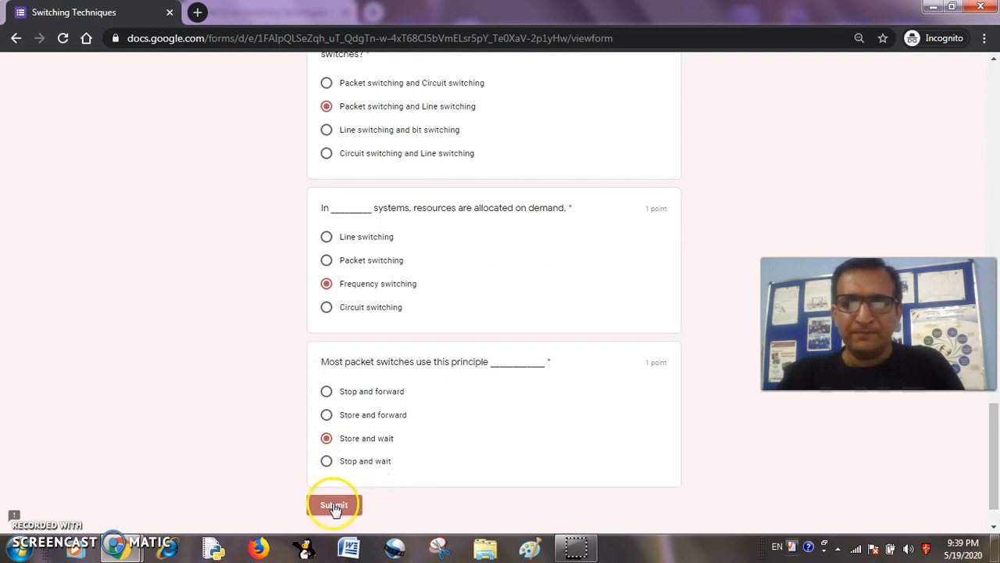
Submit the completed test response and return to the quiz editor tab.
left_click(335, 503)
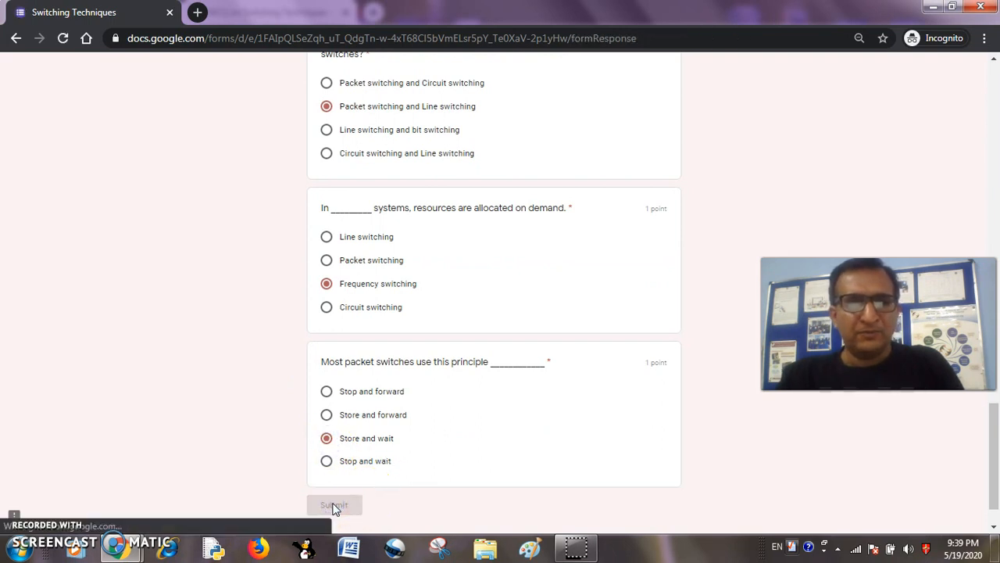
left_click(334, 503)
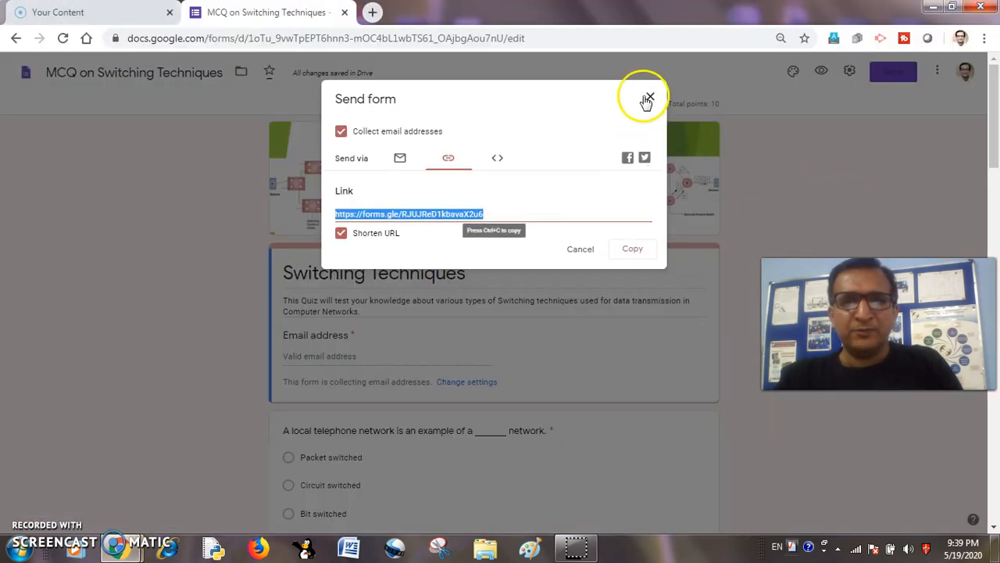
Turn off Accepting responses on the Responses tab after dismissing the Send dialog.
left_click(649, 99)
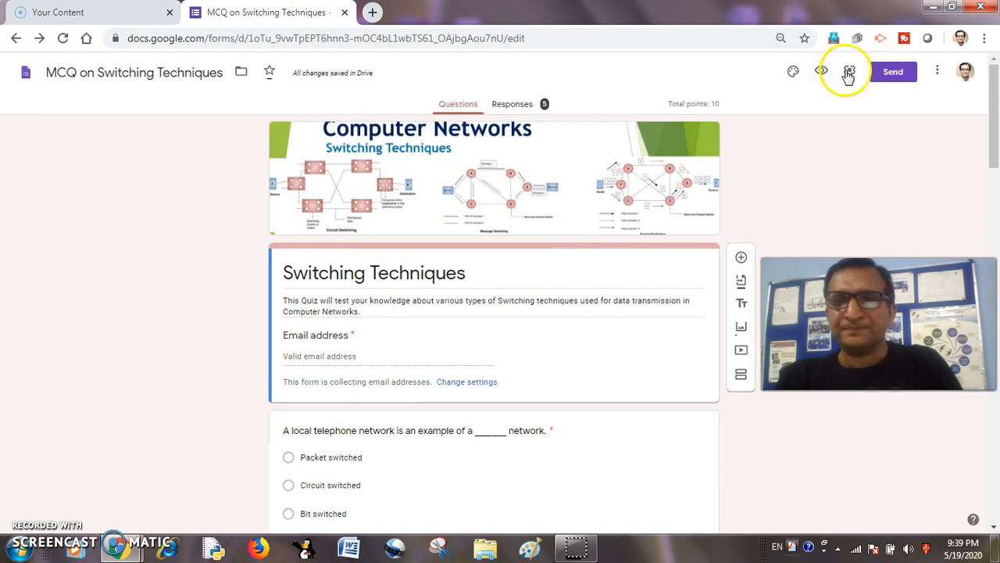
mouse_move(822, 72)
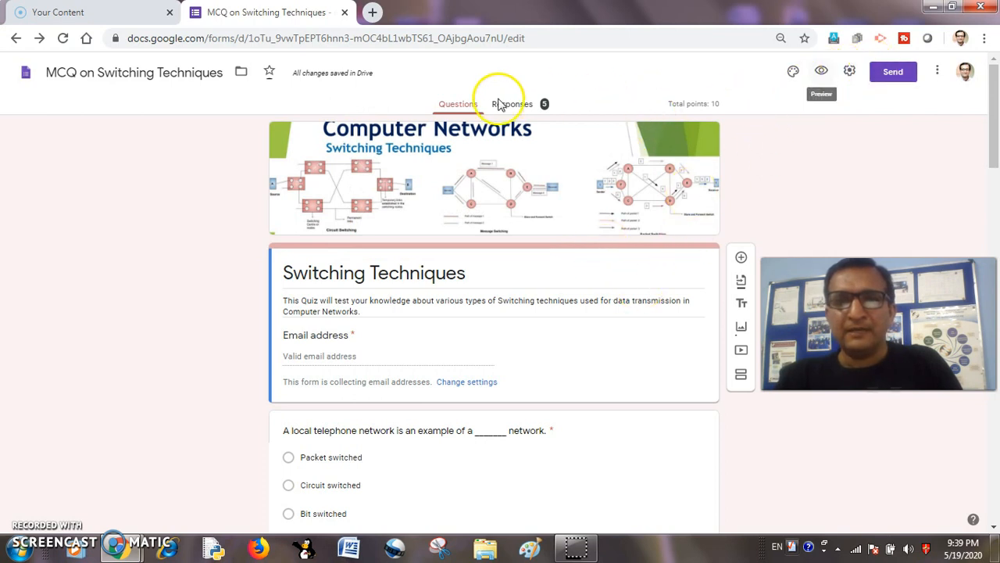
left_click(513, 103)
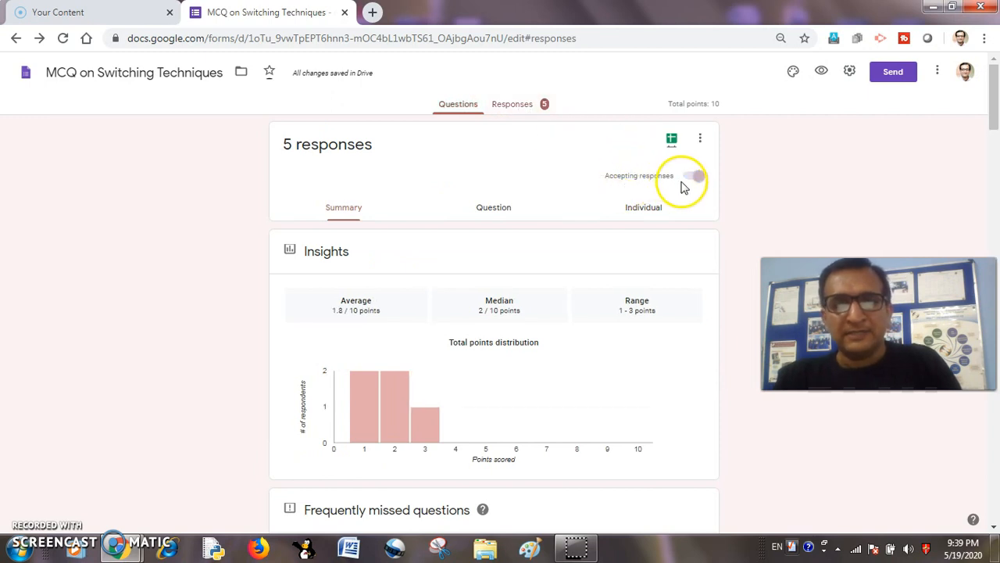
left_click(694, 175)
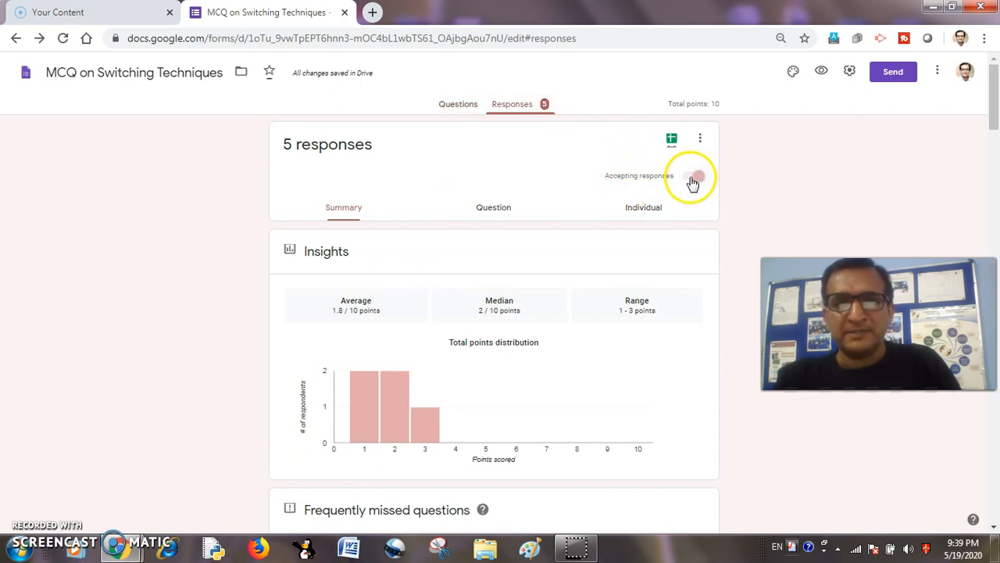
left_click(691, 175)
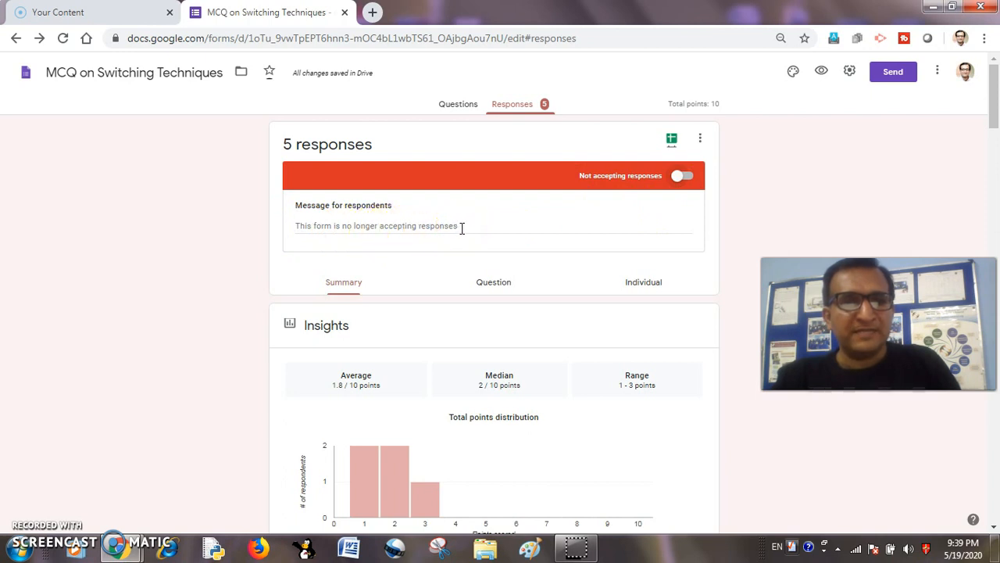
Enter 'OOPs you have missed the chance!' as the Message for respondents.
left_click(461, 225)
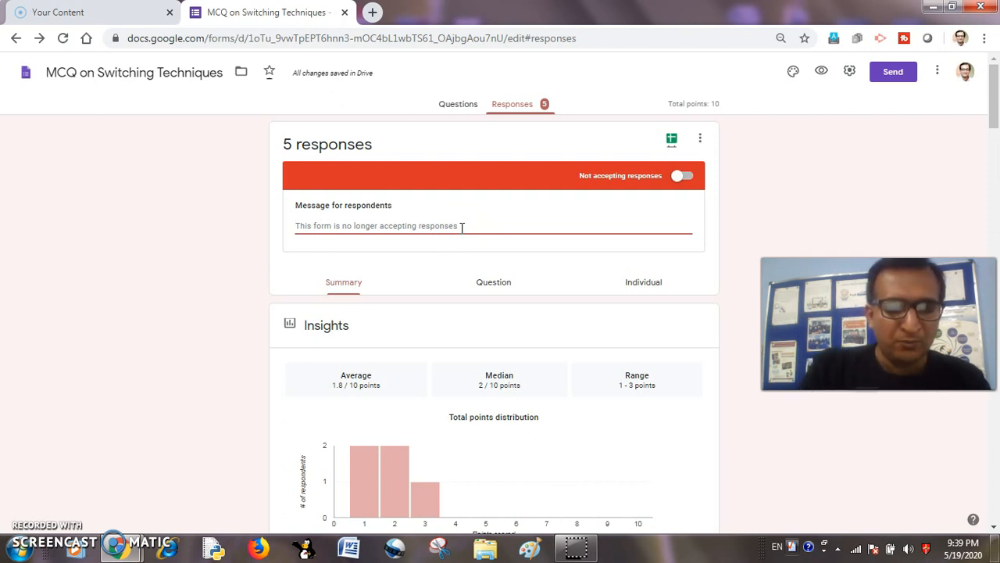
type("0")
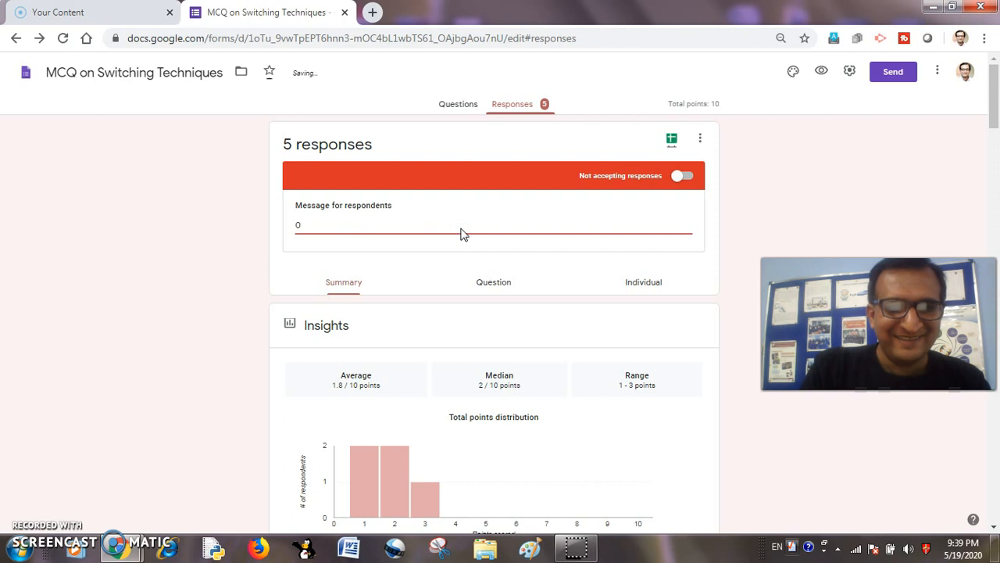
type("OOPs")
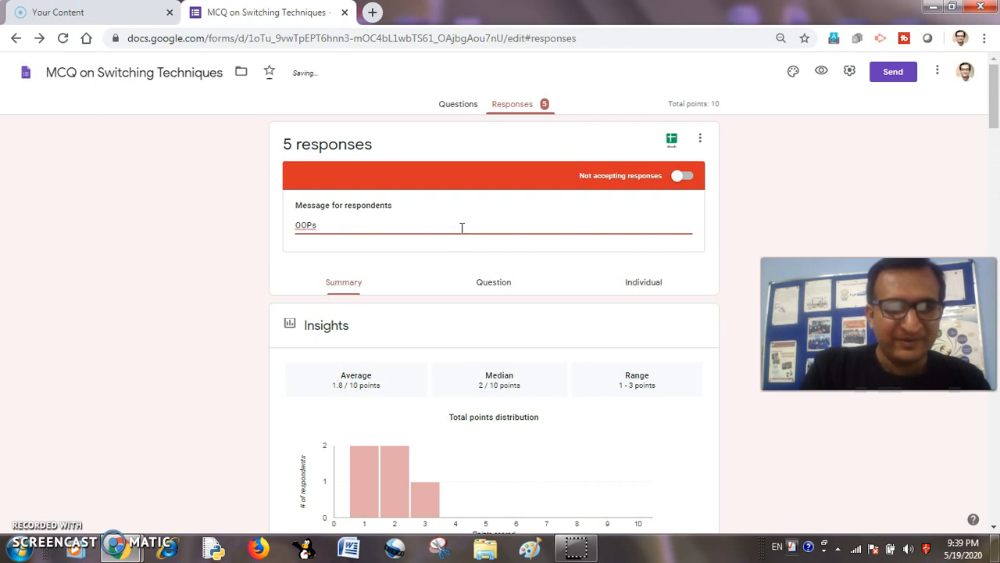
type("you ah")
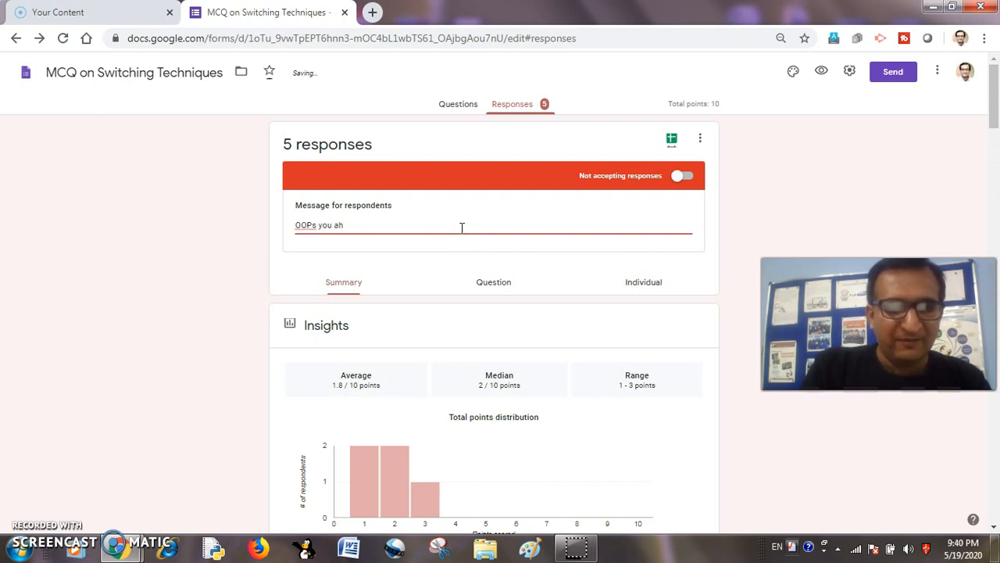
type("have missed the chance!")
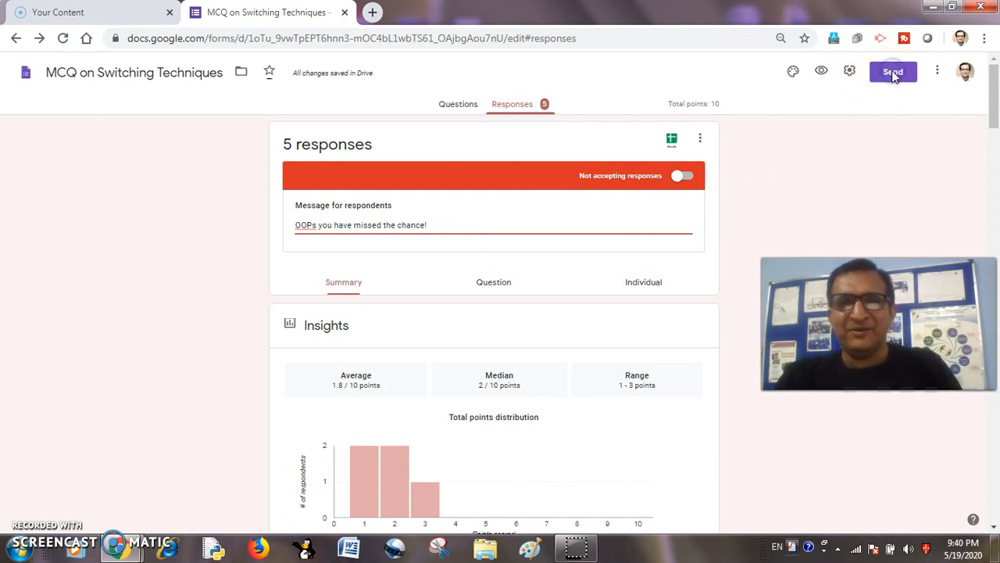
Copy the quiz's sharing link from the Send dialog to recheck the student view.
left_click(893, 72)
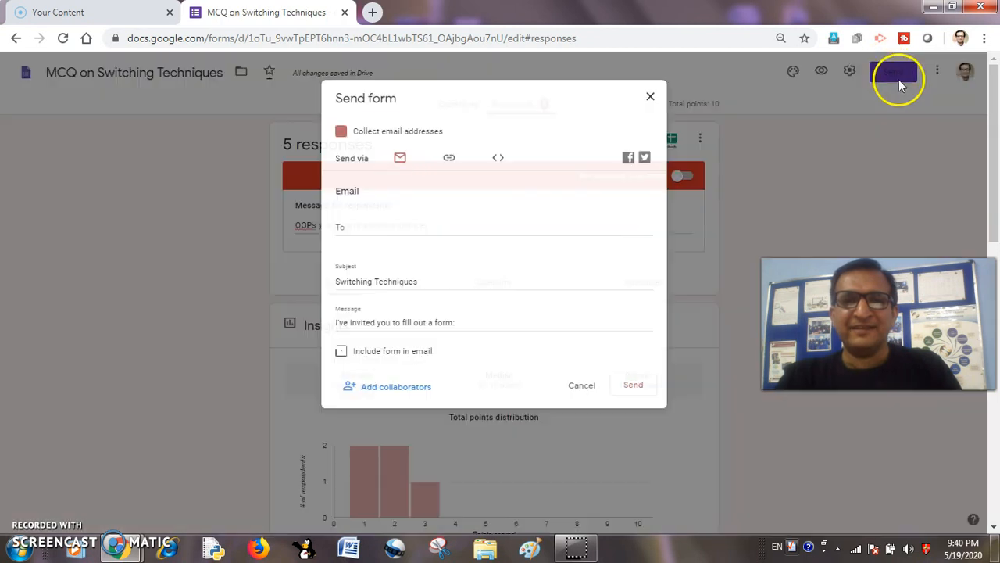
left_click(449, 156)
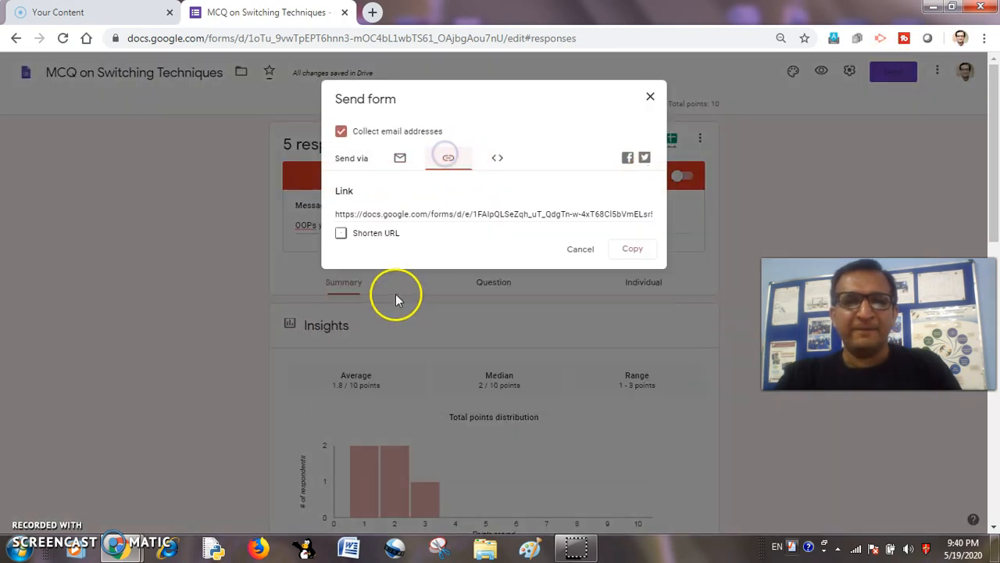
left_click(340, 232)
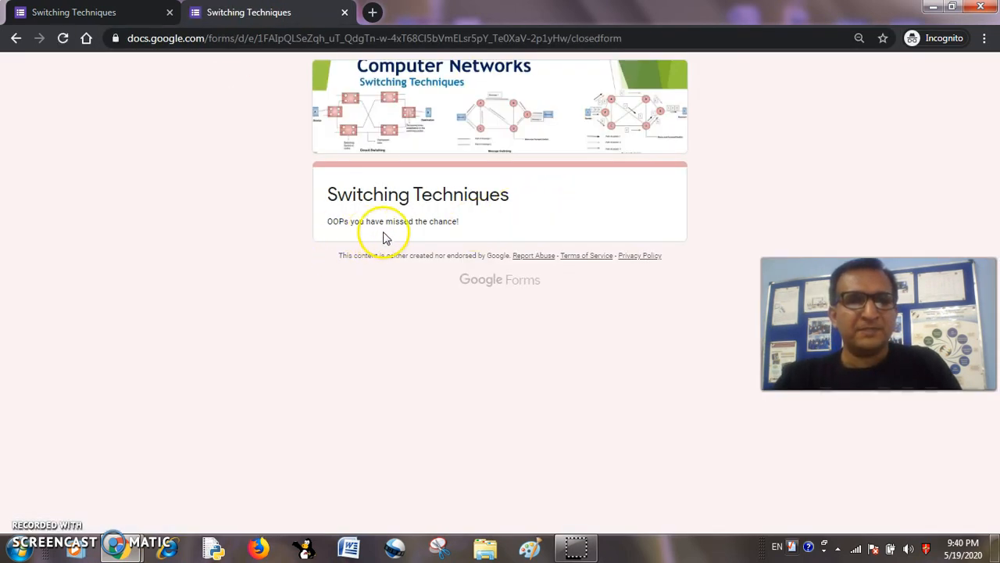
mouse_move(477, 234)
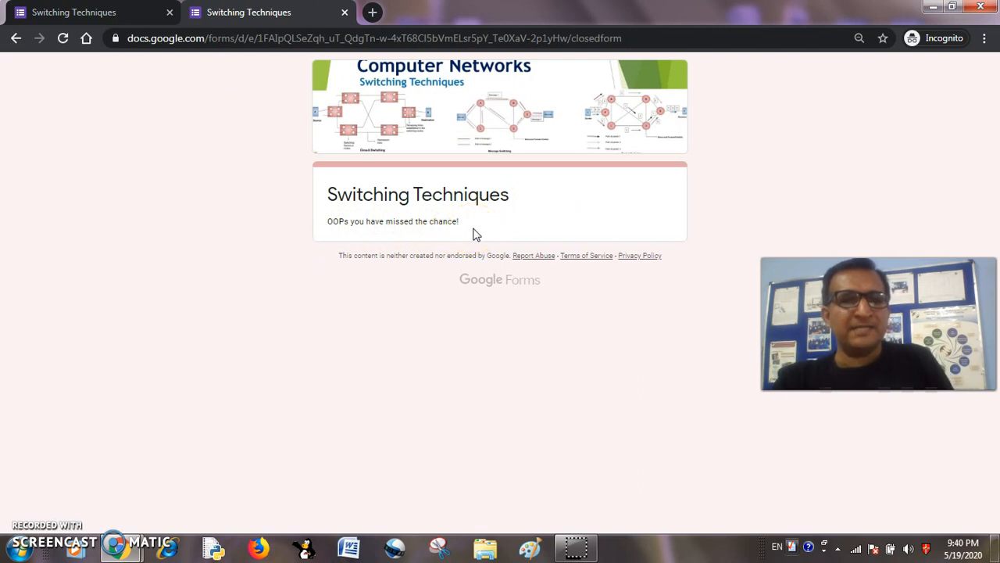